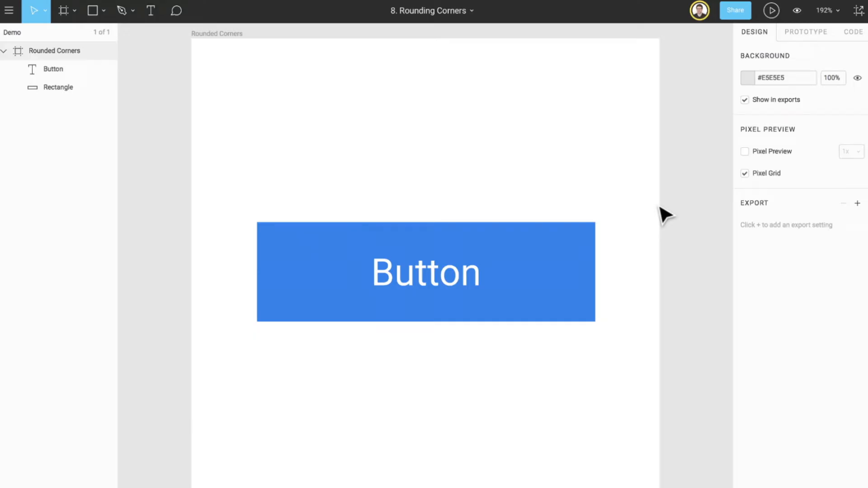
Step: Give the selected blue button rectangle a corner radius of 5 on all corners
click(425, 272)
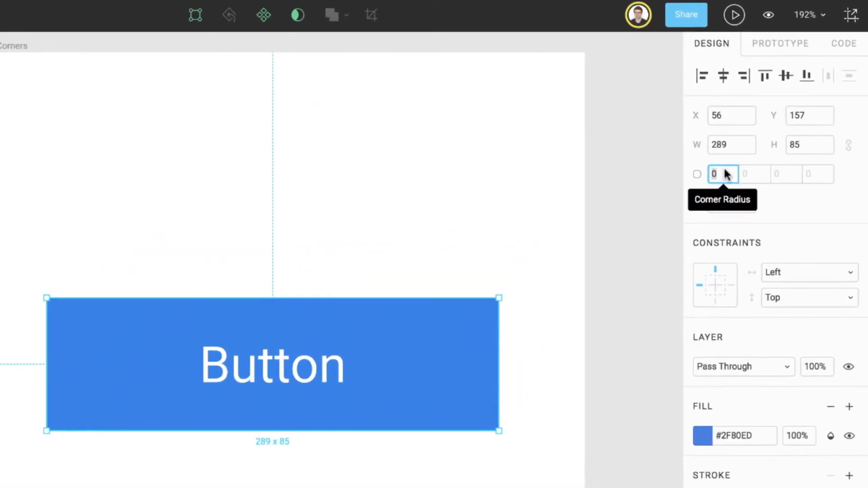
text(5)
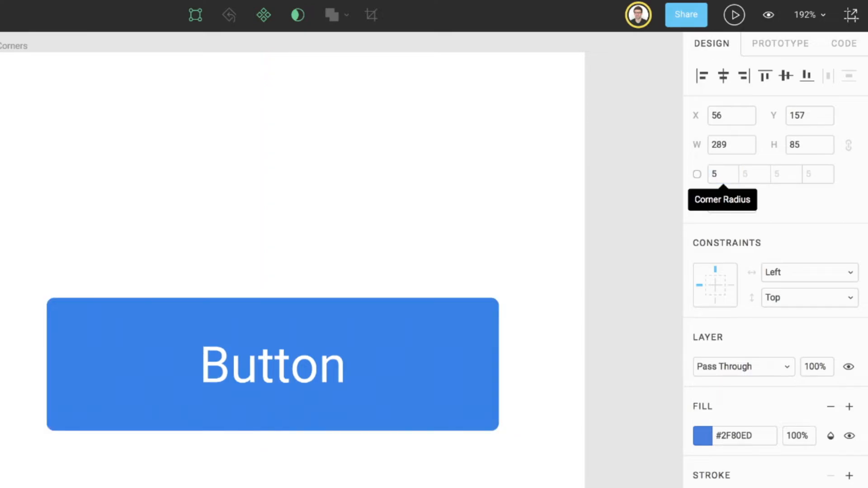
Step: Switch to independent corners and set the top-left radius to 50
click(272, 364)
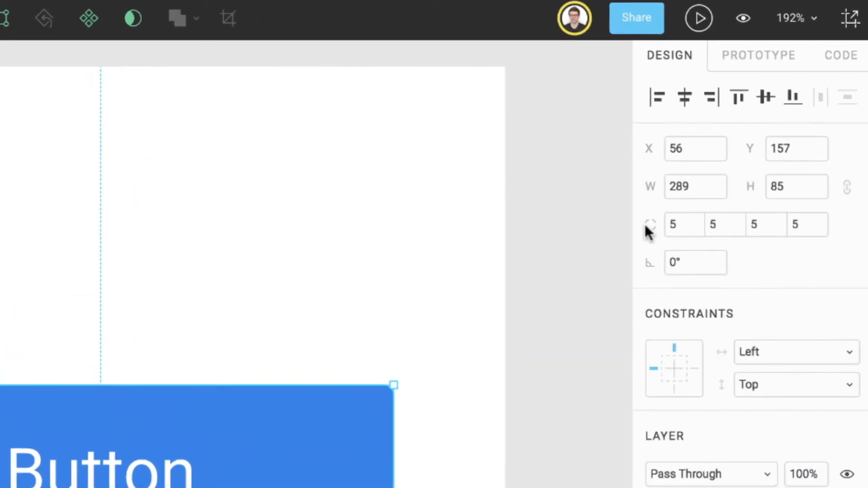
click(685, 224)
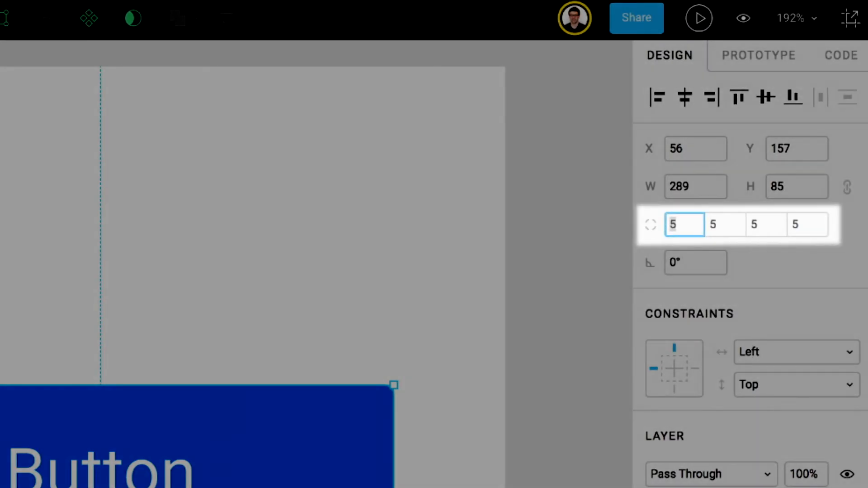
click(766, 224)
text(3)
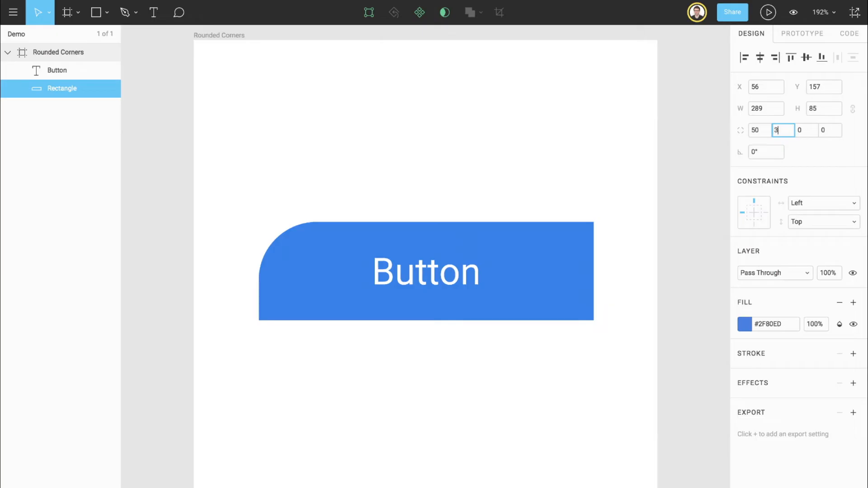
Step: Enter the remaining corner radius values, rounding the top-right corner while bottom corners stay 0
text(0)
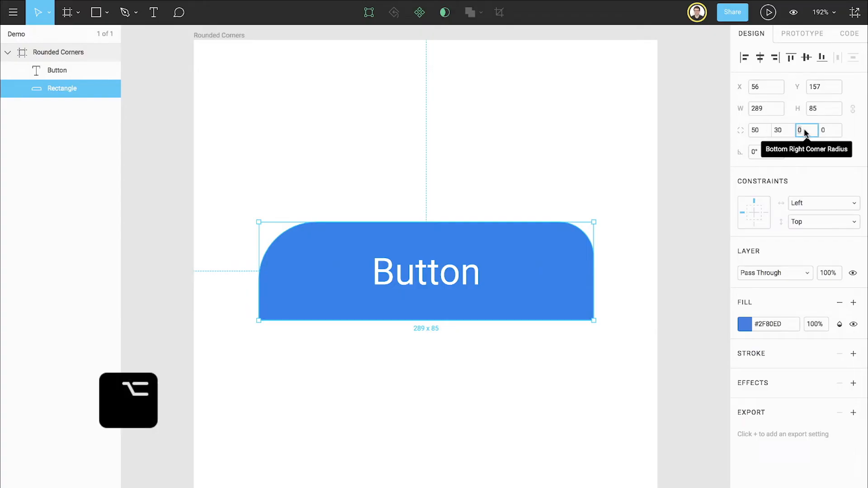
mouse_move(282, 398)
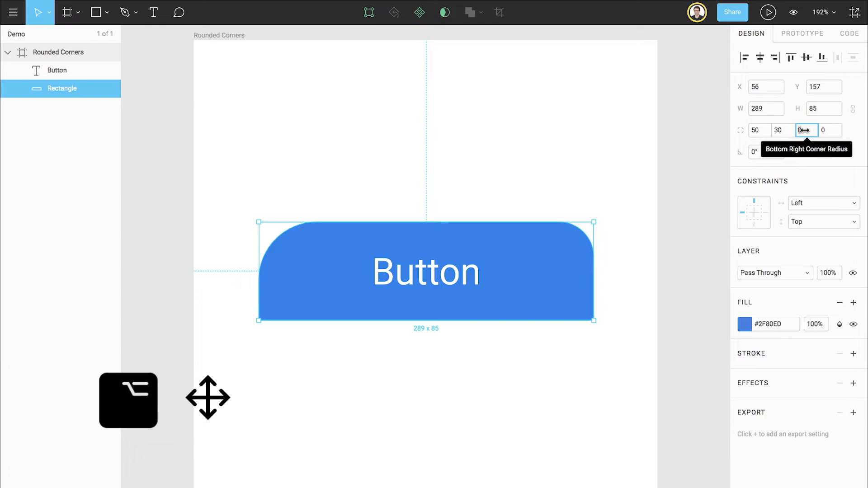
text(5.2)
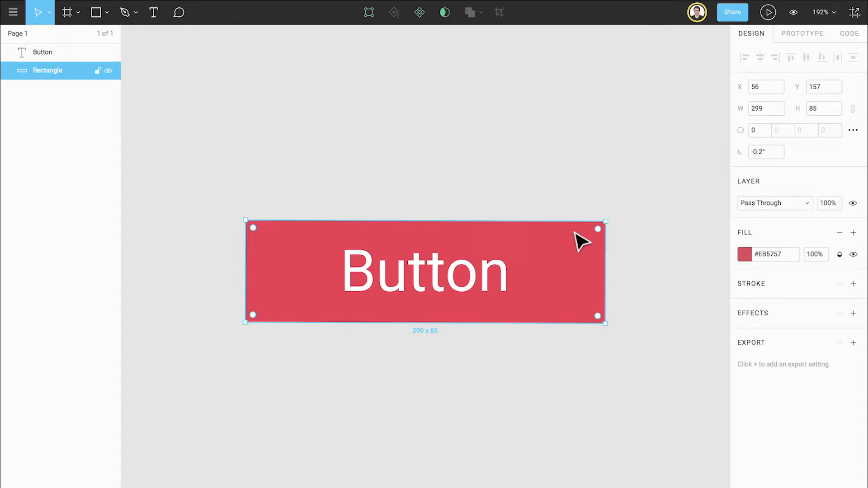
mouse_move(601, 235)
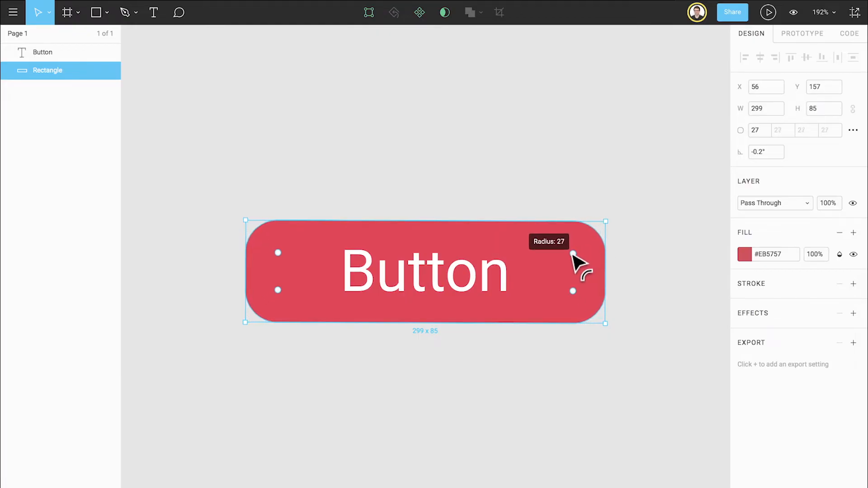
Step: Drag the red button's radius handles through 27 and 16, then Alt-drag the top-right corner alone to 40
drag(574, 256, 588, 248)
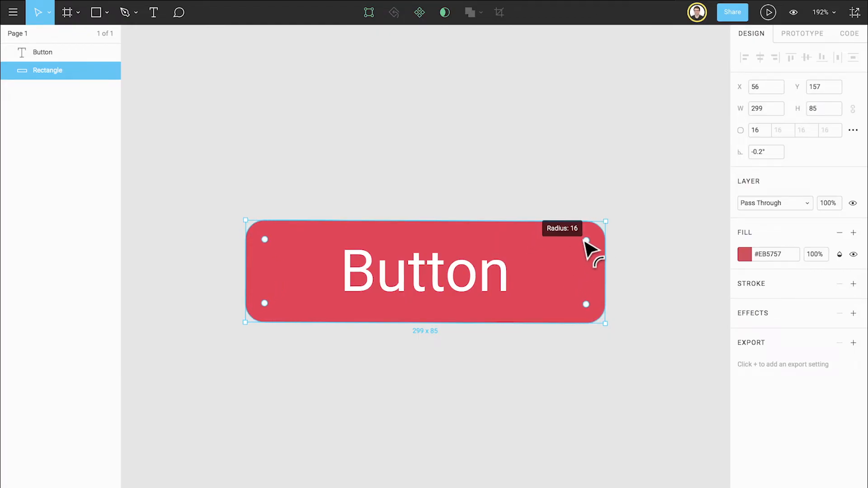
drag(589, 243, 558, 274)
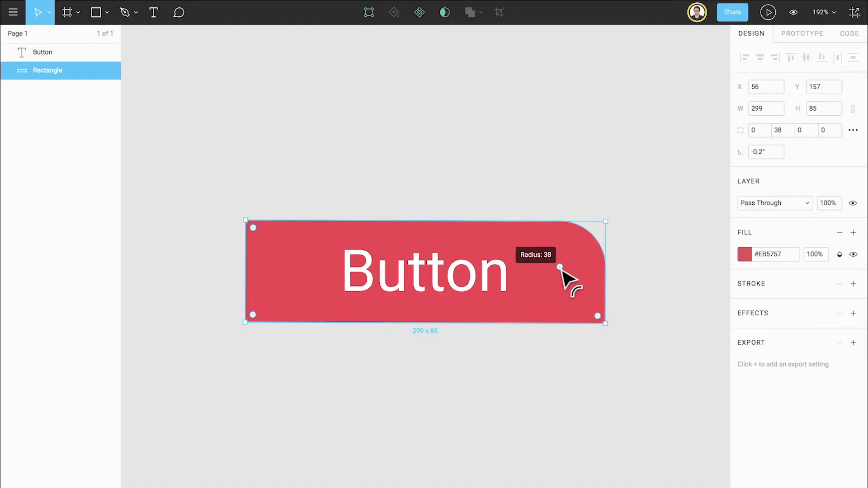
drag(558, 269, 558, 272)
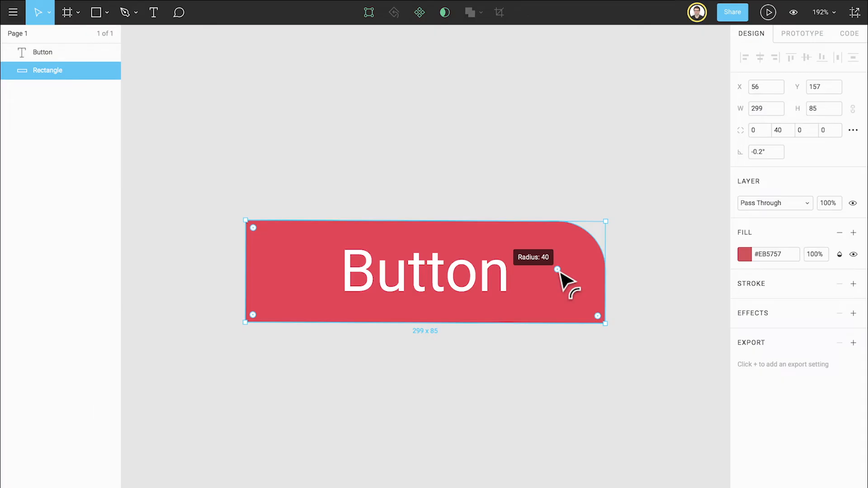
drag(558, 269, 605, 223)
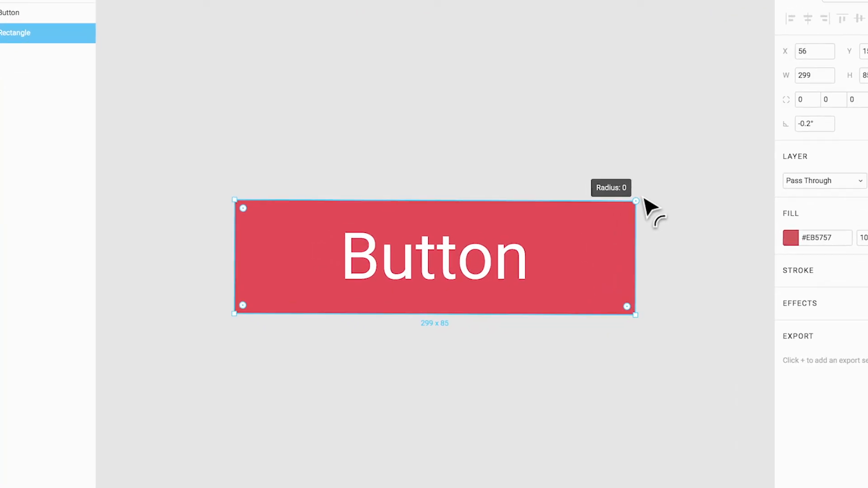
Step: Drag the red button's corners through 20 and a full pill shape, then back to square at 0
drag(635, 201, 652, 215)
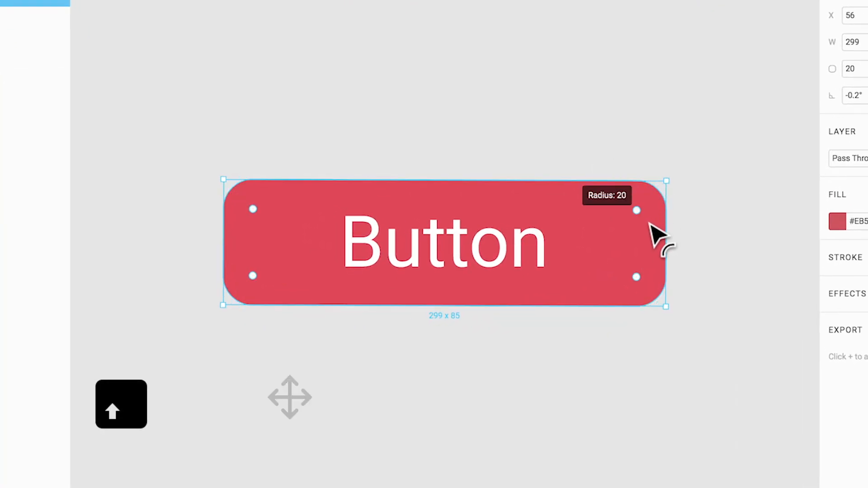
drag(637, 211, 606, 242)
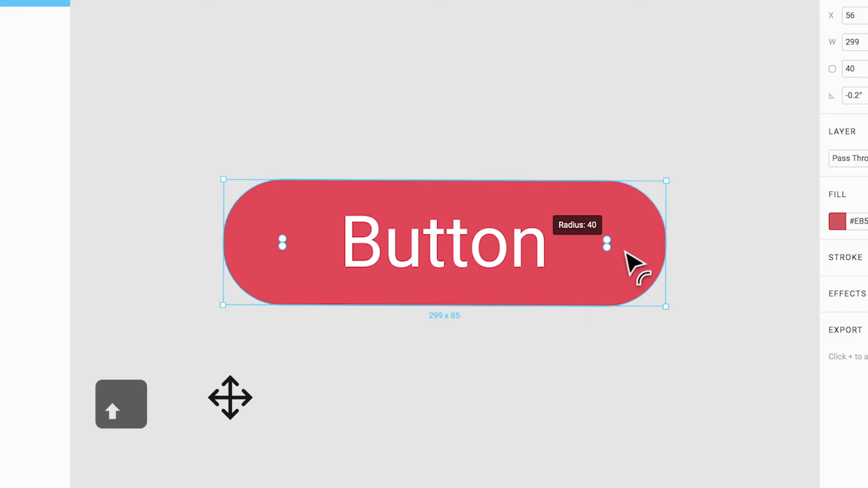
drag(606, 242, 637, 211)
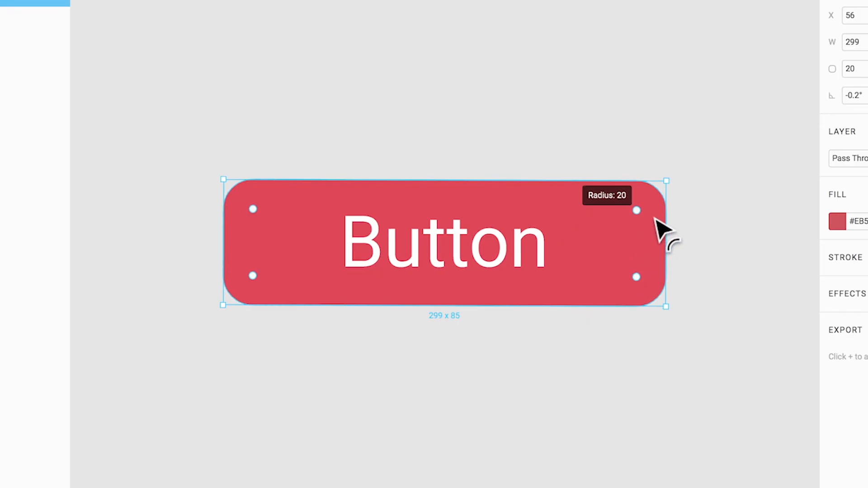
drag(636, 211, 667, 181)
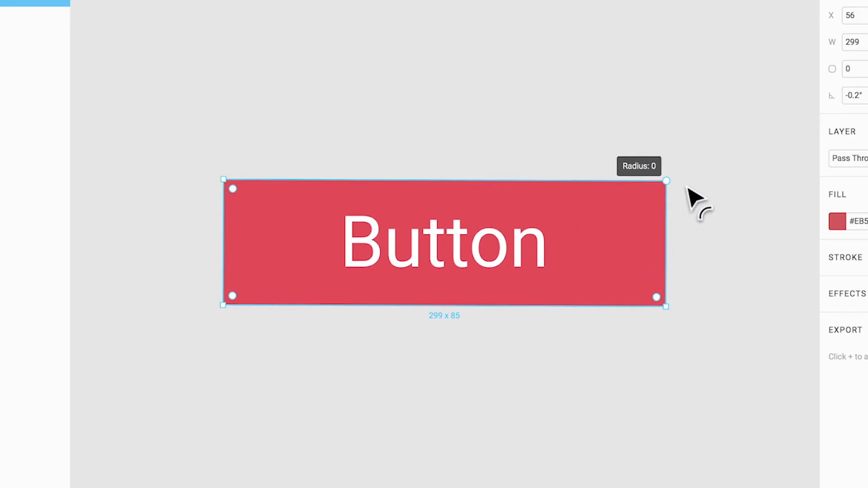